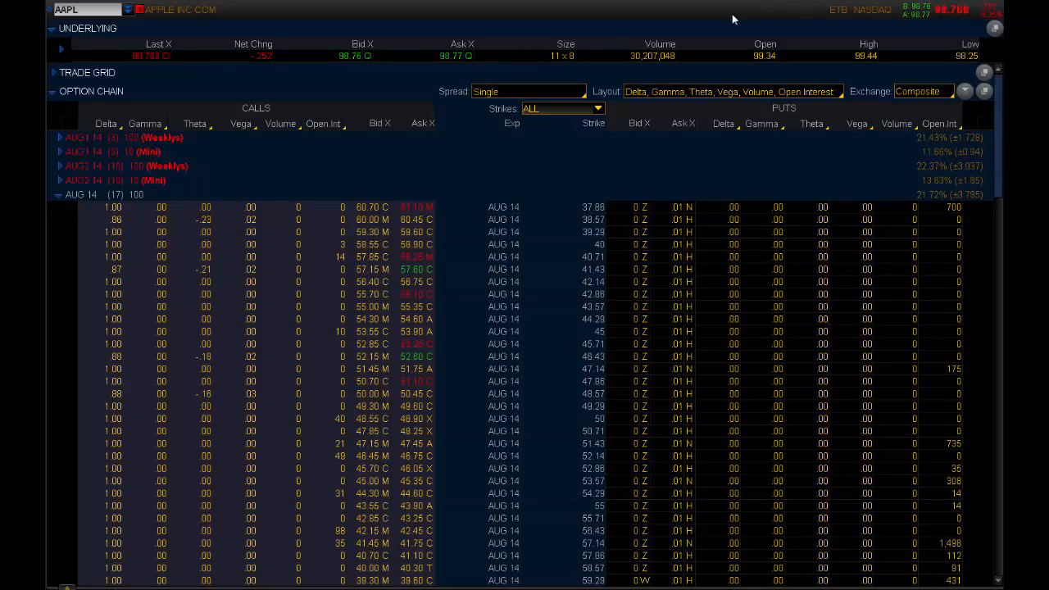
Switch the symbol from AAPL to TSLA to bring up its chart and option chain
{"action": "left_click", "coordinate": [82, 9]}
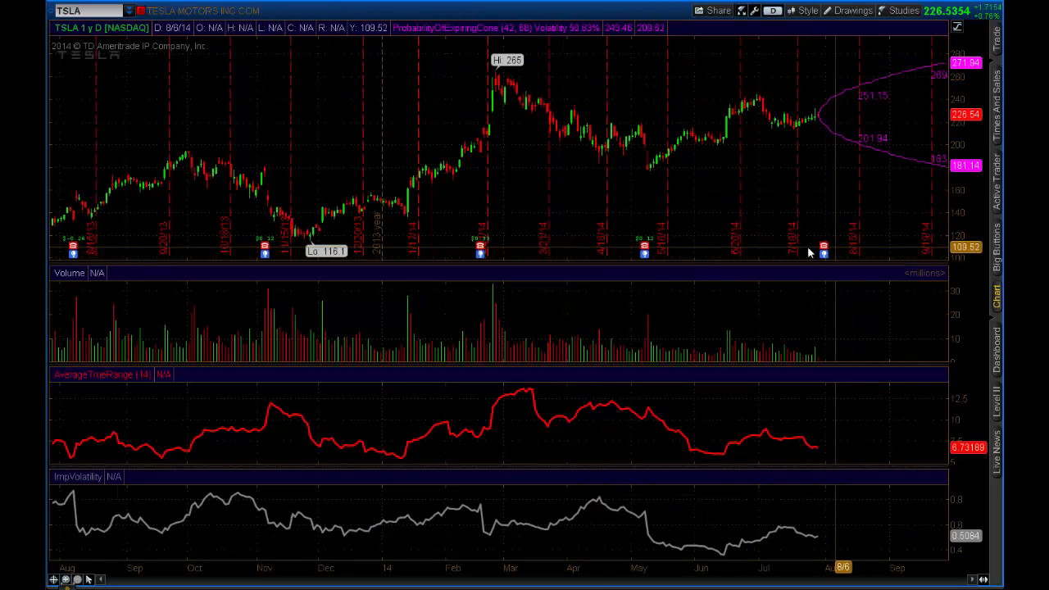
{"action": "mouse_move", "coordinate": [823, 247]}
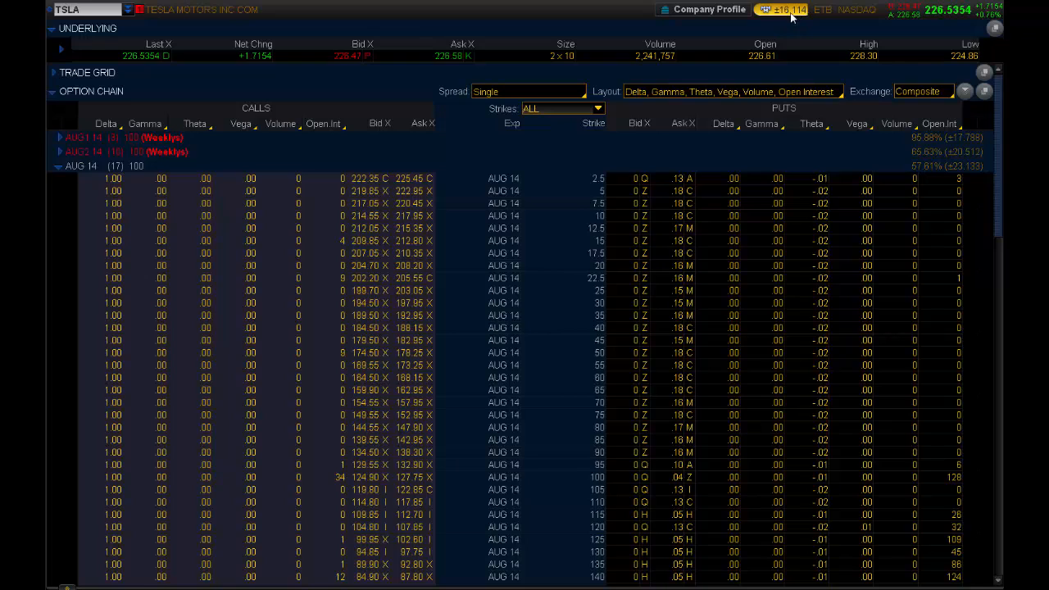
{"action": "mouse_move", "coordinate": [782, 16]}
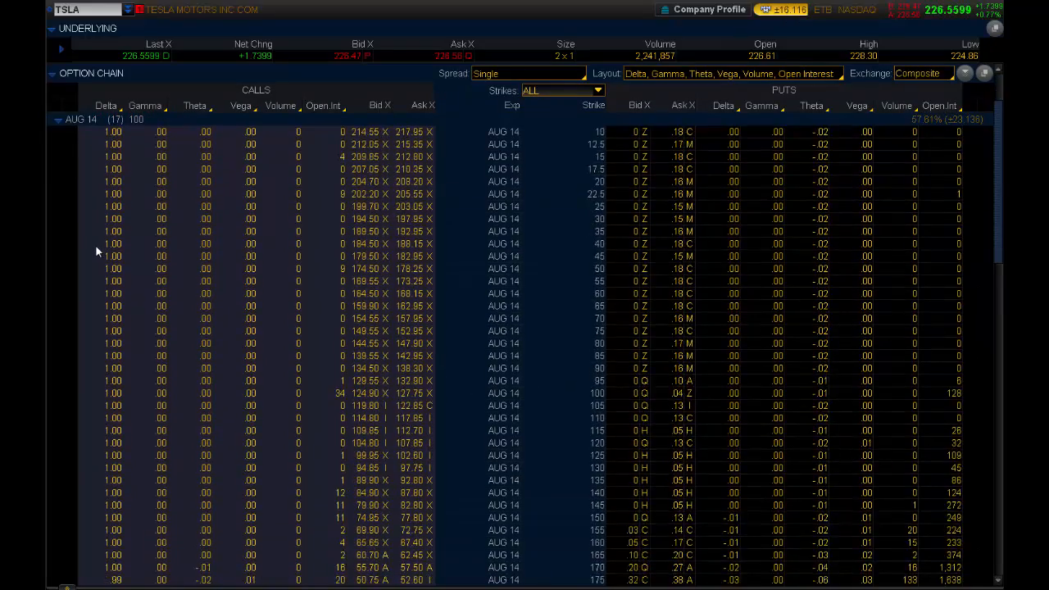
Collapse the monthly AUG 14 expiration and expand the AUG1 14 weekly strikes for TSLA
{"action": "scroll", "scroll_direction": "down", "scroll_amount": 3}
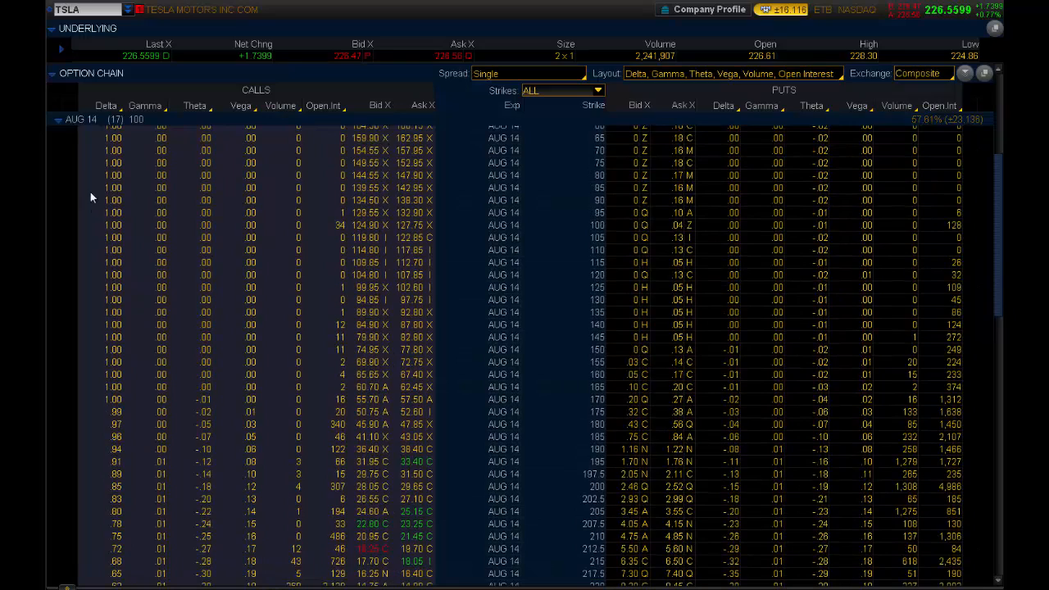
{"action": "left_click", "coordinate": [59, 119]}
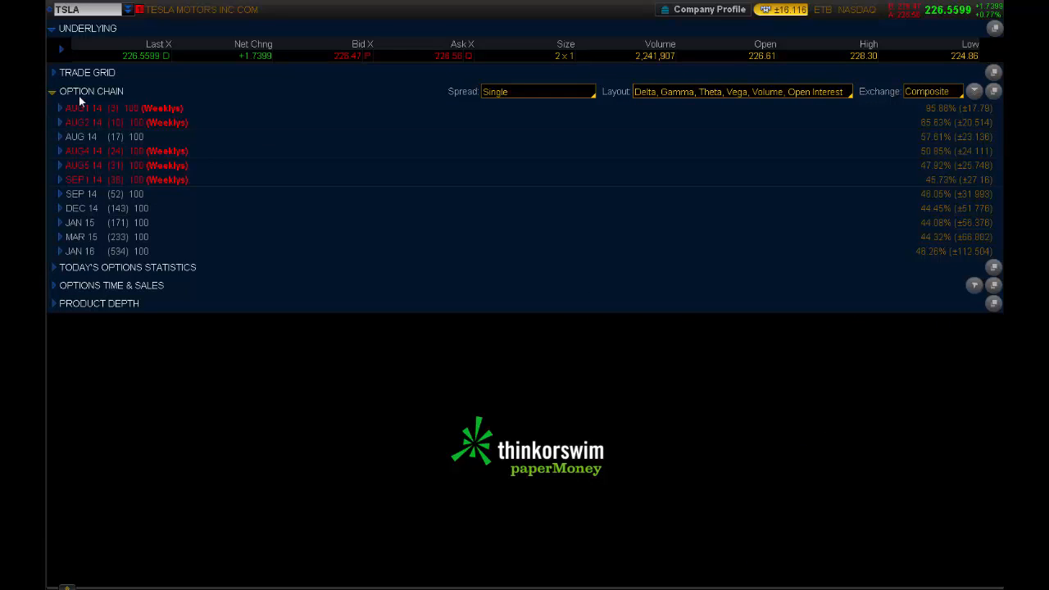
{"action": "left_click", "coordinate": [60, 107]}
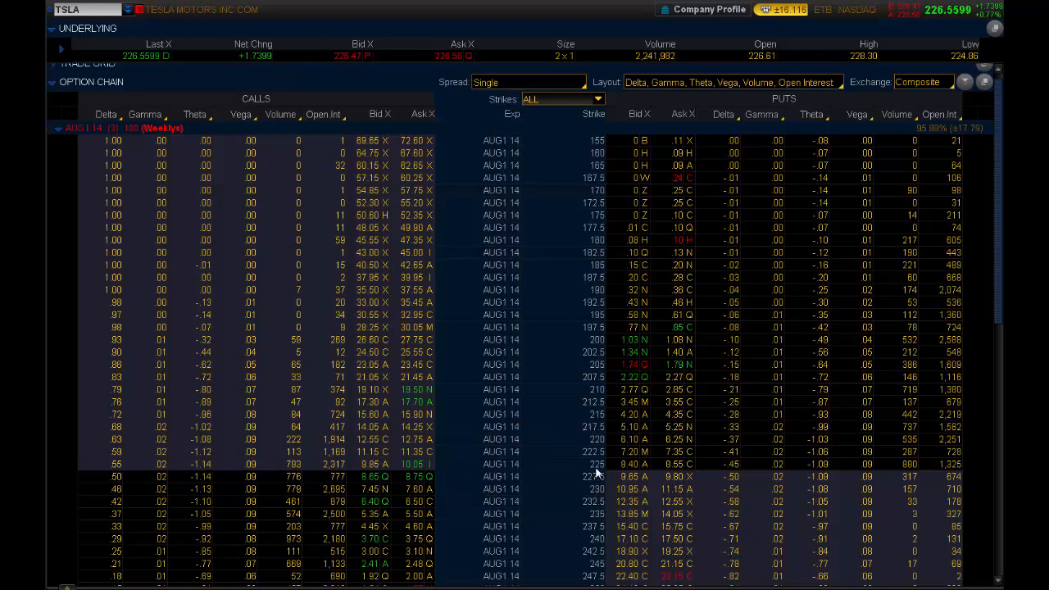
{"action": "right_click", "coordinate": [594, 463]}
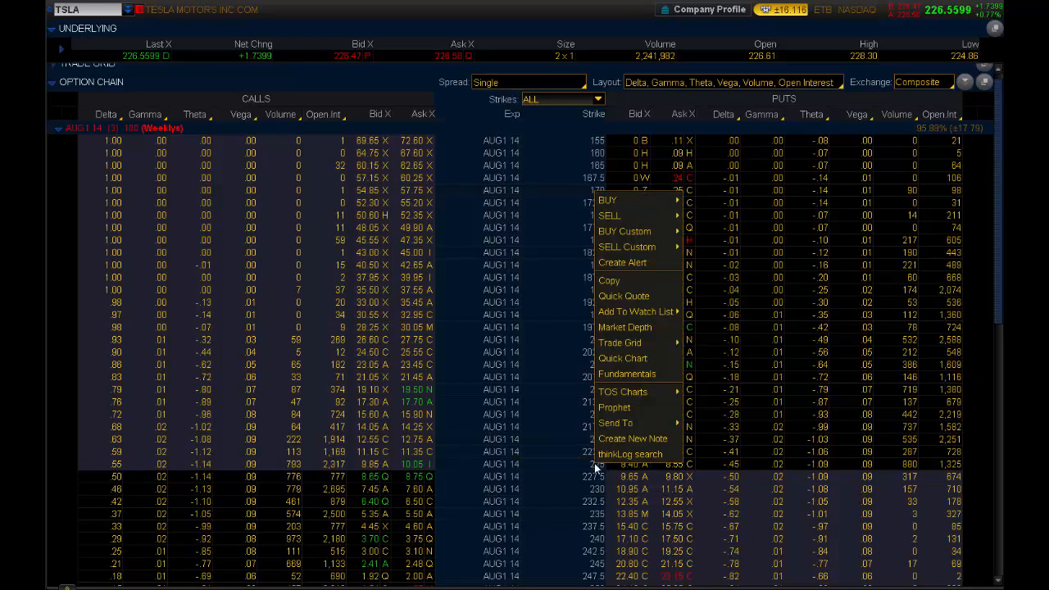
{"action": "mouse_move", "coordinate": [629, 215]}
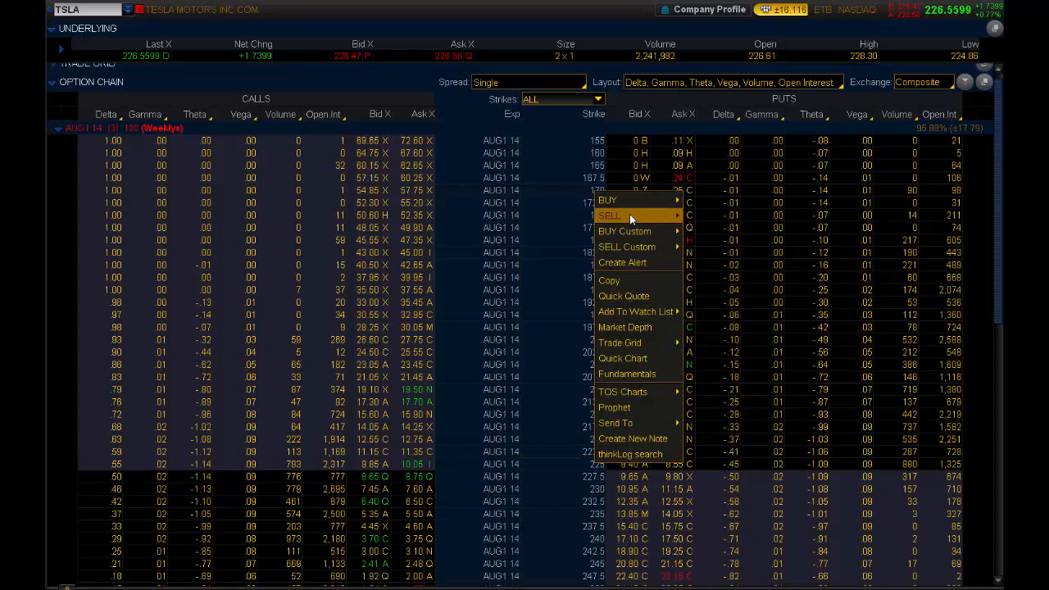
{"action": "mouse_move", "coordinate": [608, 200]}
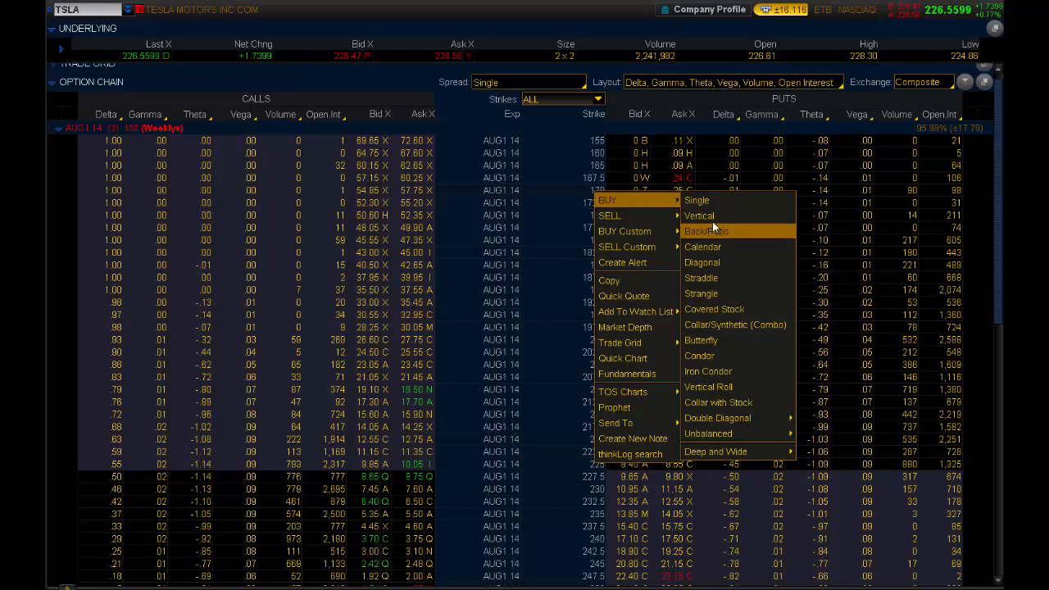
{"action": "mouse_move", "coordinate": [700, 277]}
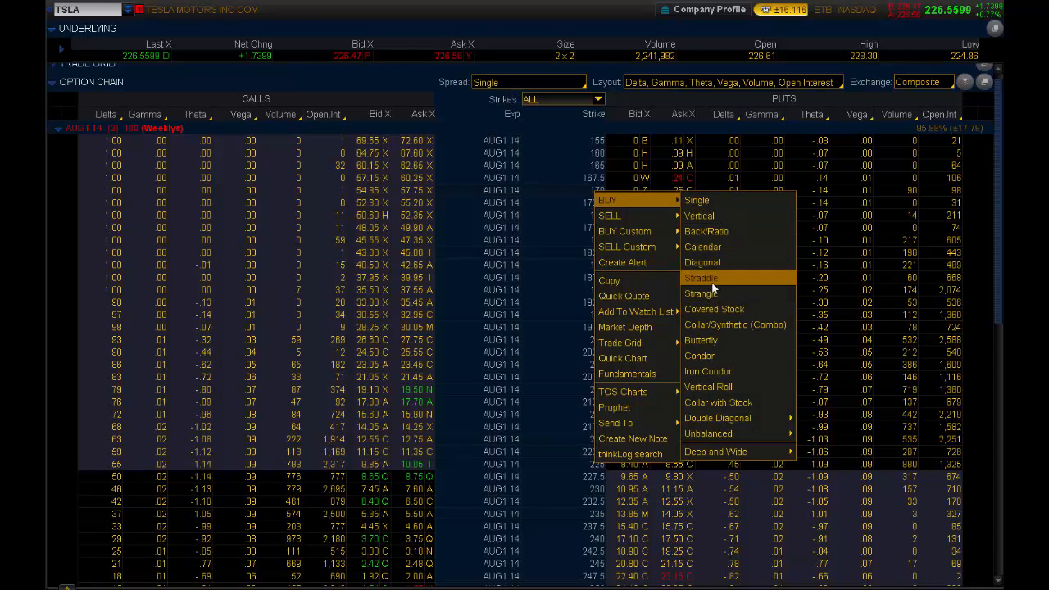
{"action": "left_click", "coordinate": [701, 278]}
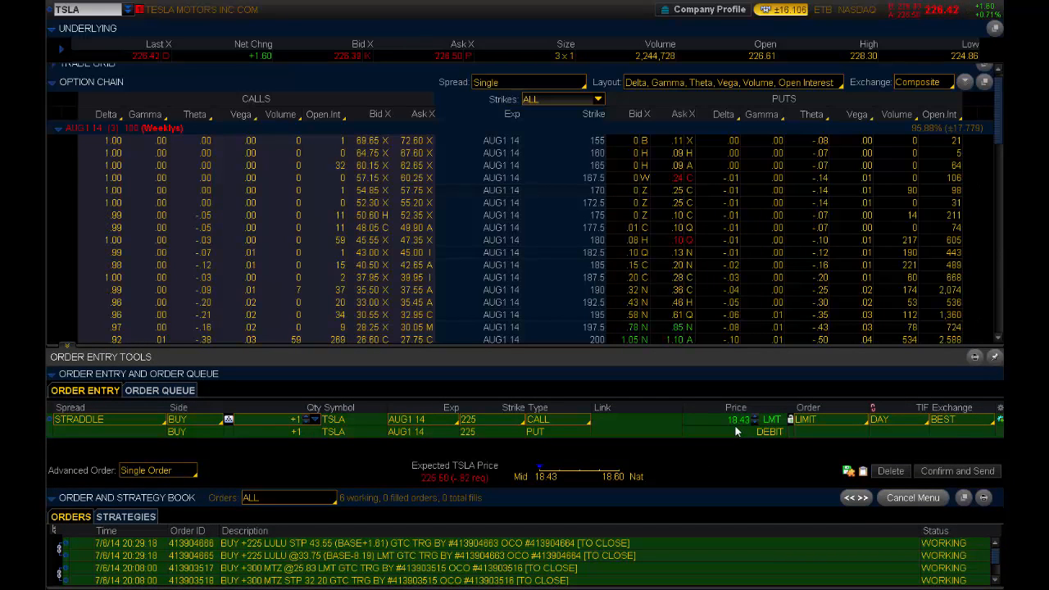
{"action": "mouse_move", "coordinate": [769, 18]}
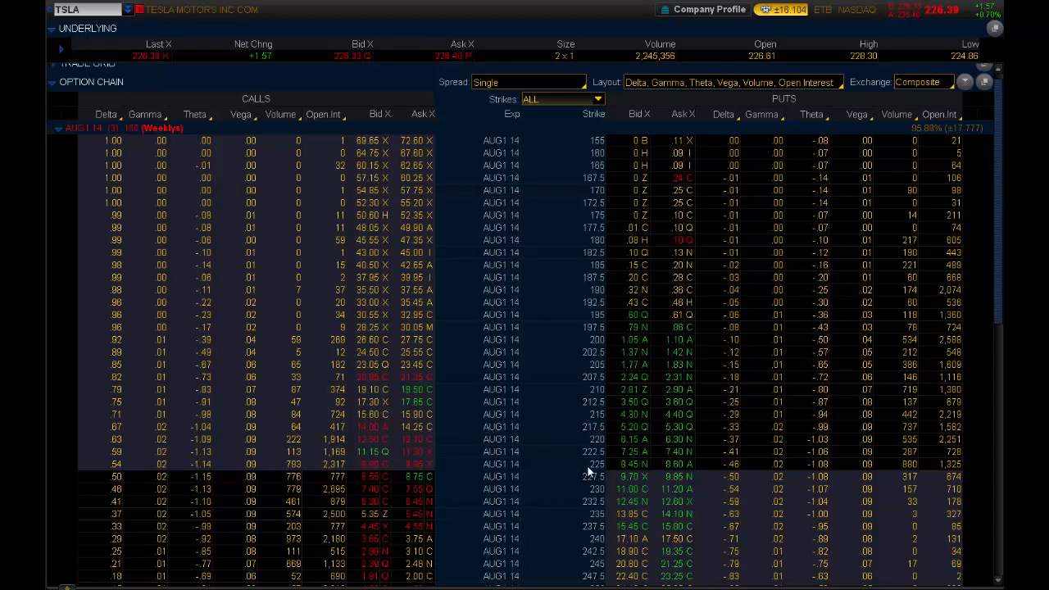
Load a buy straddle ticket on the TSLA AUG1 14 225 strike at 18.43 debit
{"action": "right_click", "coordinate": [588, 465]}
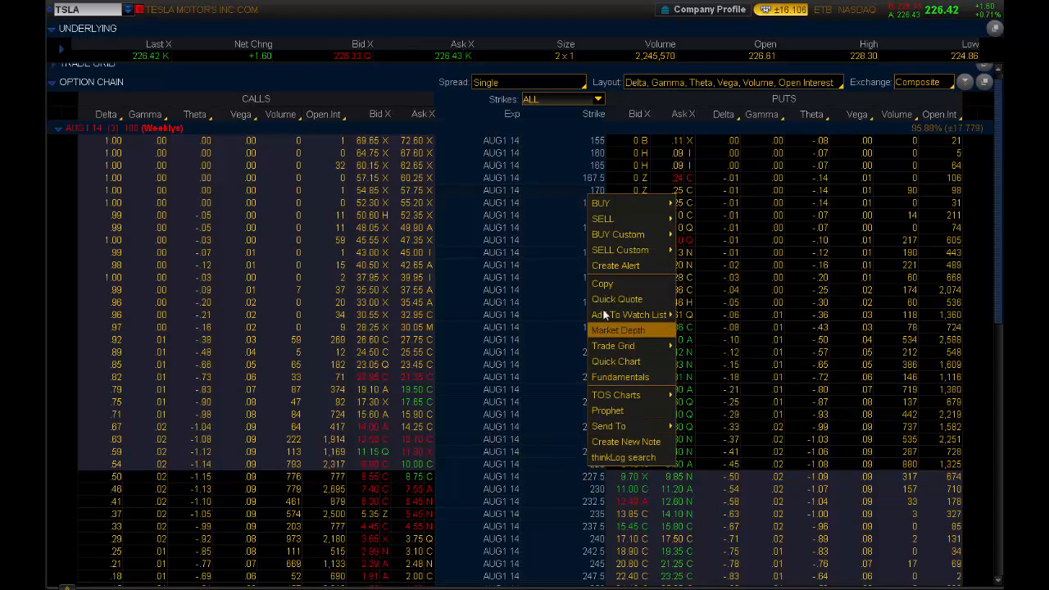
{"action": "mouse_move", "coordinate": [600, 202]}
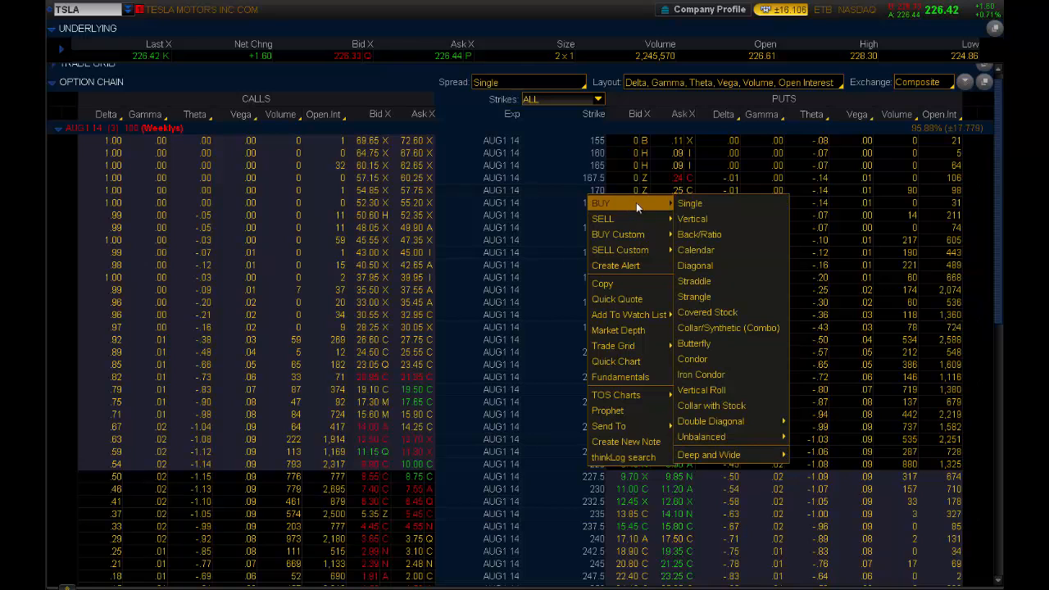
{"action": "mouse_move", "coordinate": [719, 281]}
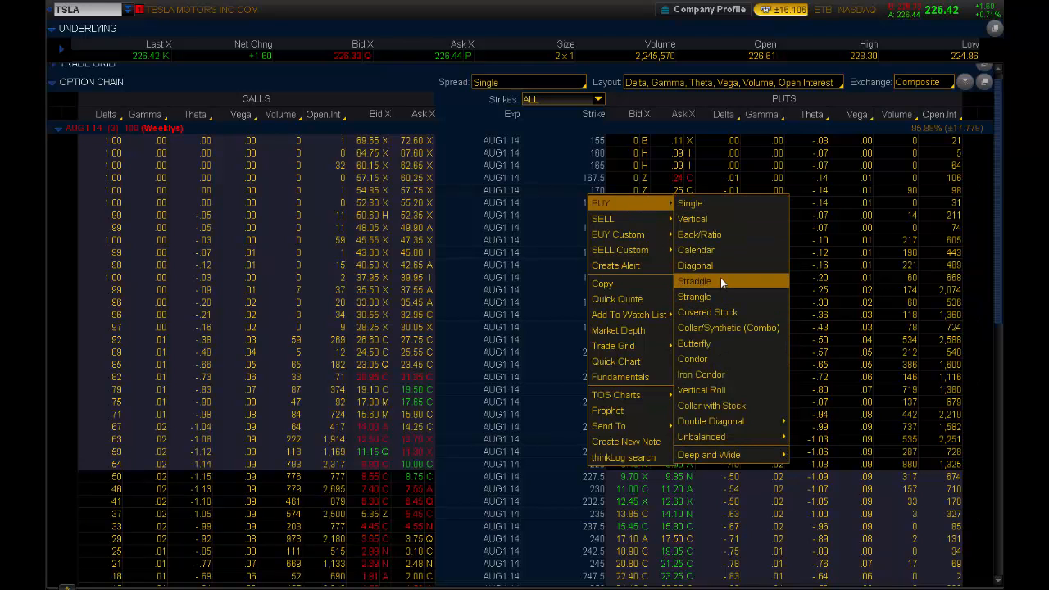
{"action": "left_click", "coordinate": [694, 281]}
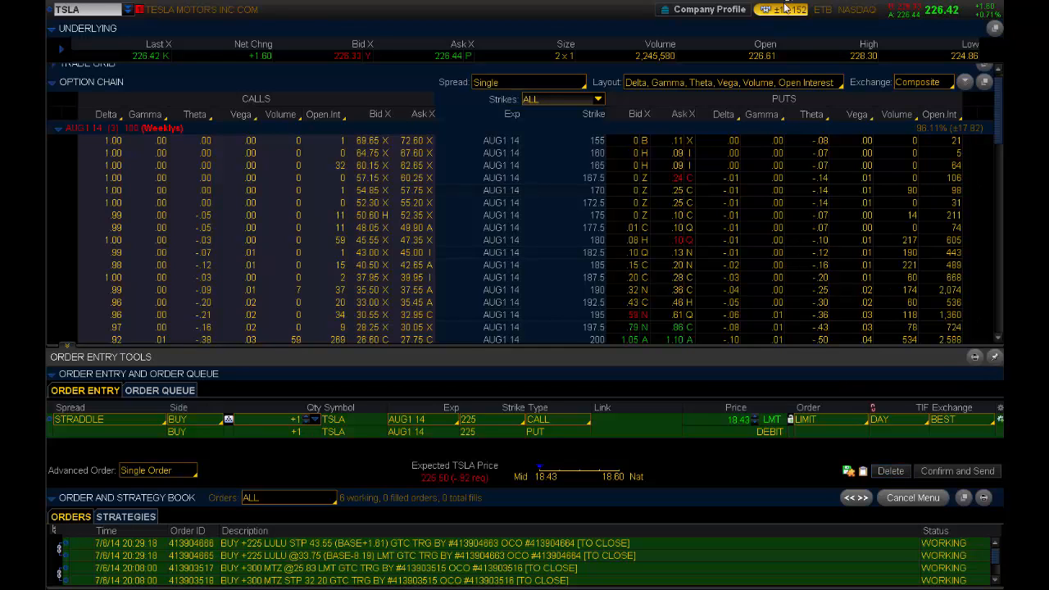
{"action": "mouse_move", "coordinate": [783, 19]}
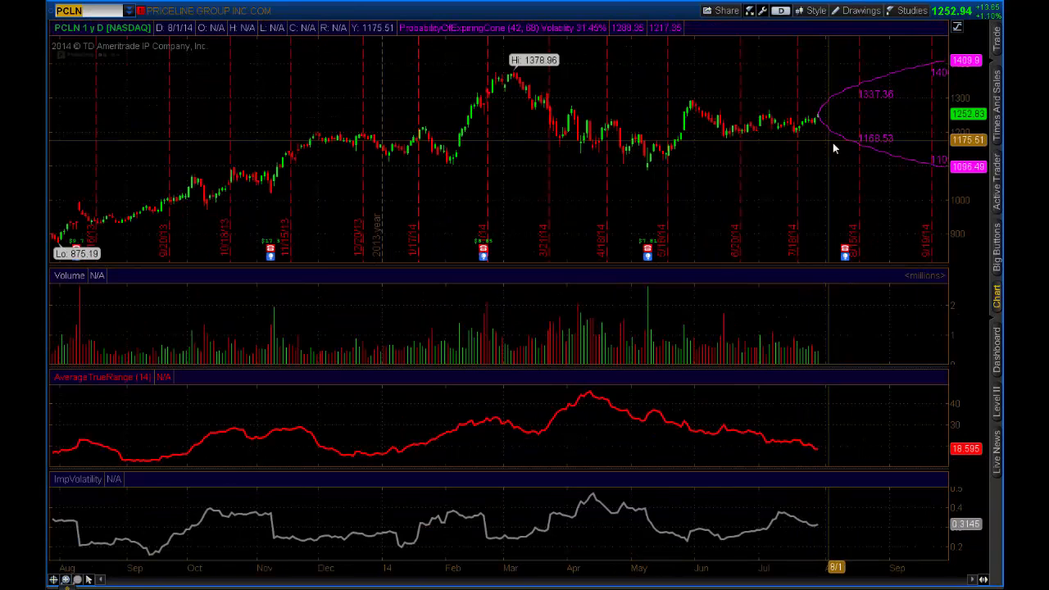
{"action": "mouse_move", "coordinate": [844, 251]}
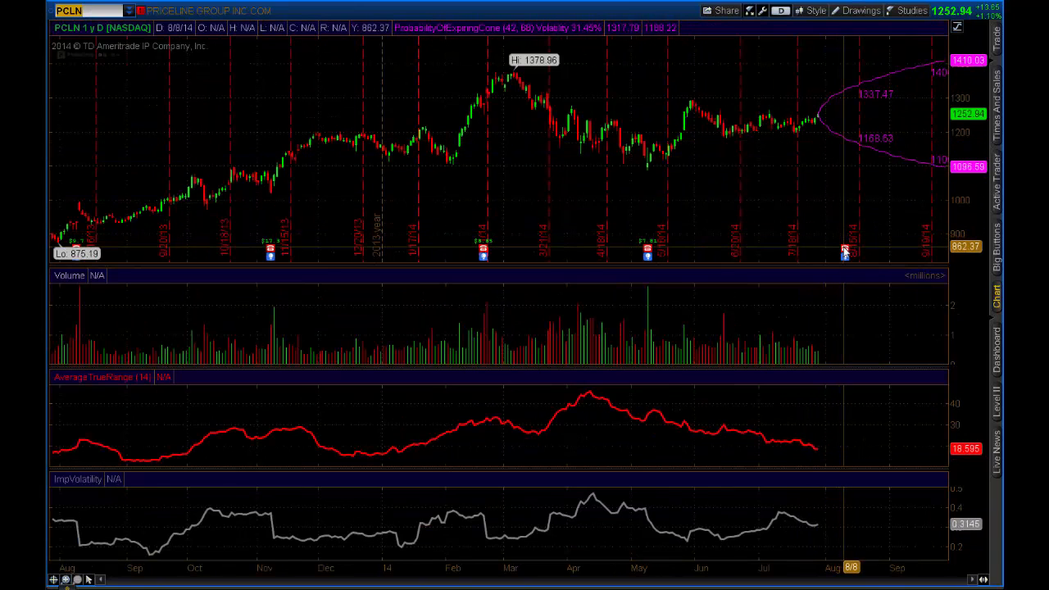
{"action": "mouse_move", "coordinate": [844, 251]}
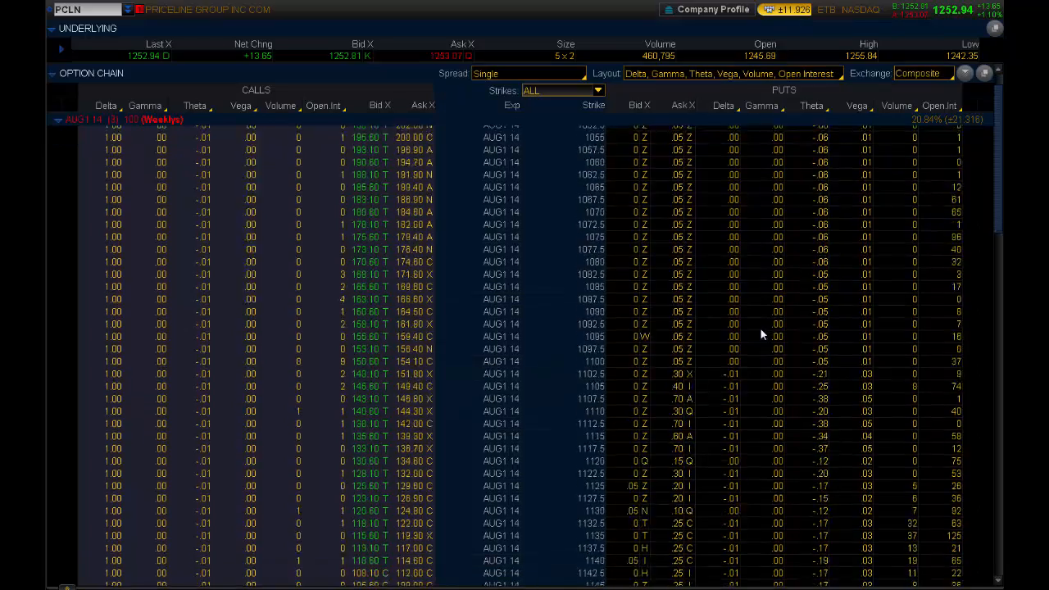
Scroll PCLN's AUG1 14 chain to the at-the-money strikes and bring up trade actions for 1250
{"action": "scroll", "scroll_direction": "down", "scroll_amount": 3}
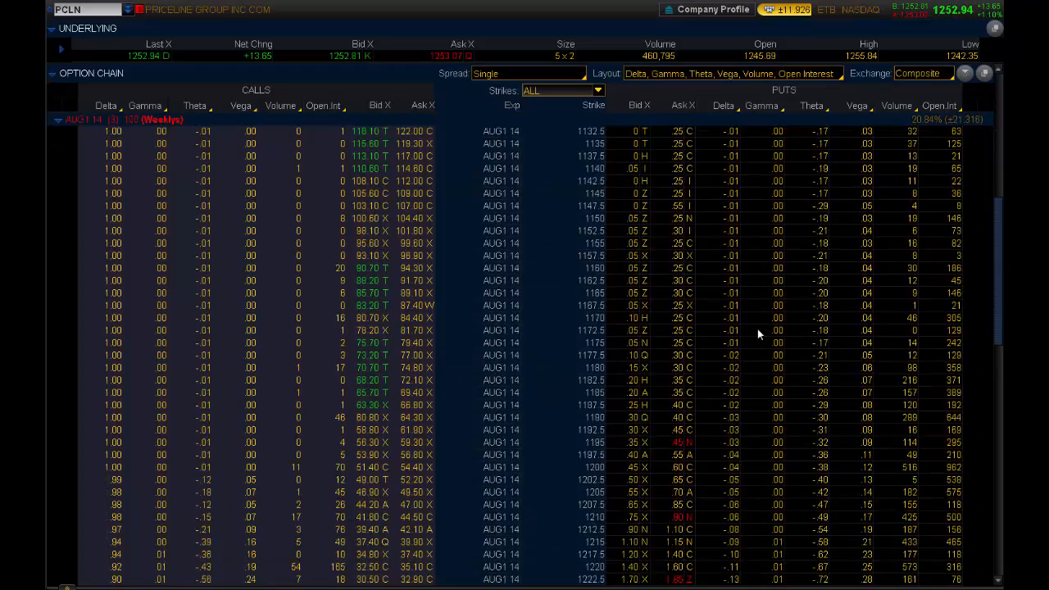
{"action": "scroll", "scroll_direction": "down", "scroll_amount": 3}
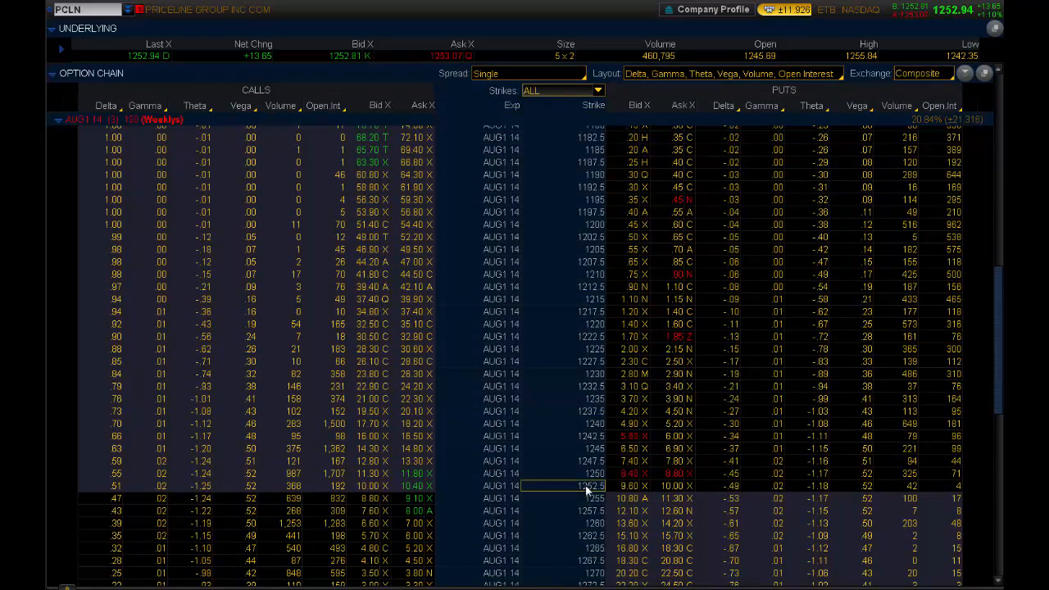
{"action": "right_click", "coordinate": [582, 485]}
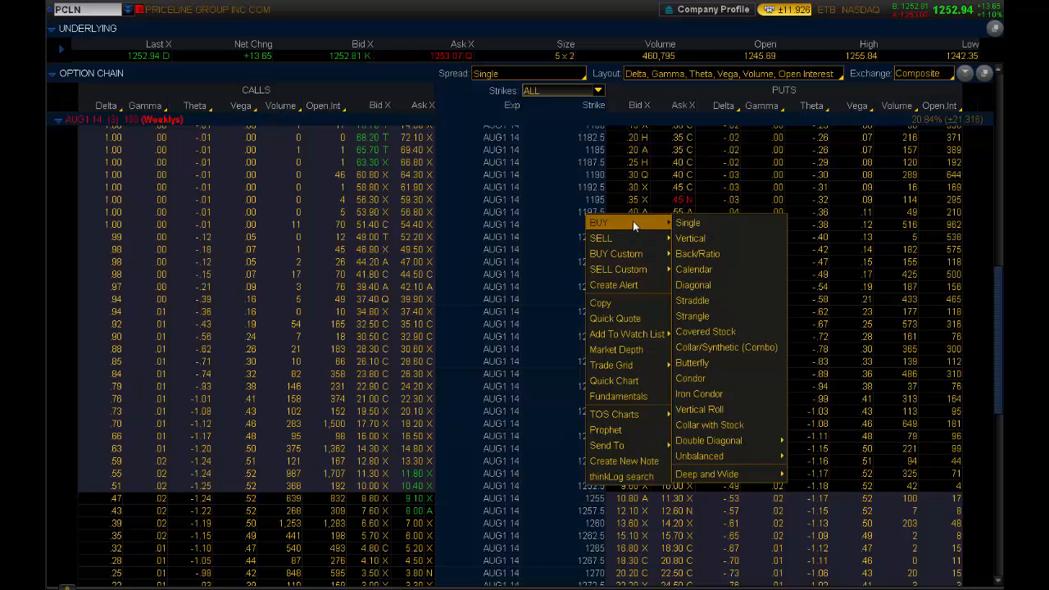
{"action": "mouse_move", "coordinate": [702, 301]}
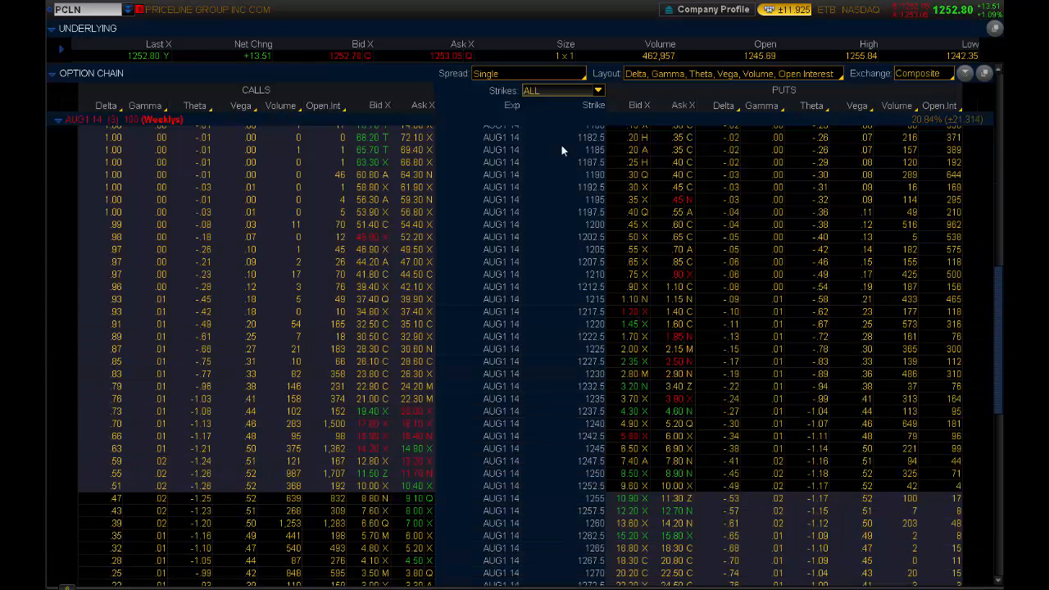
{"action": "mouse_move", "coordinate": [586, 492]}
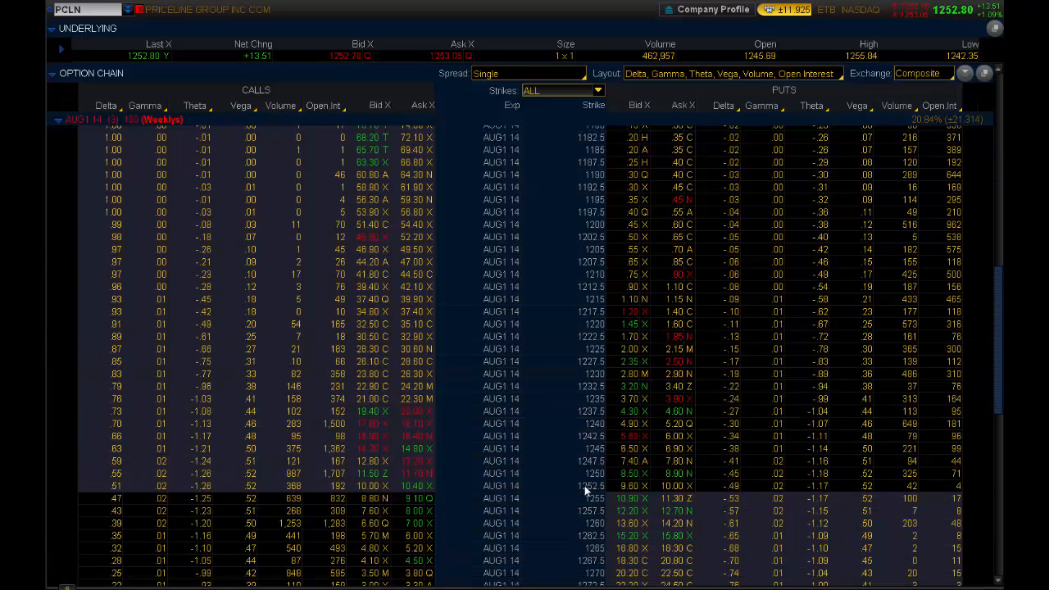
{"action": "mouse_move", "coordinate": [585, 488]}
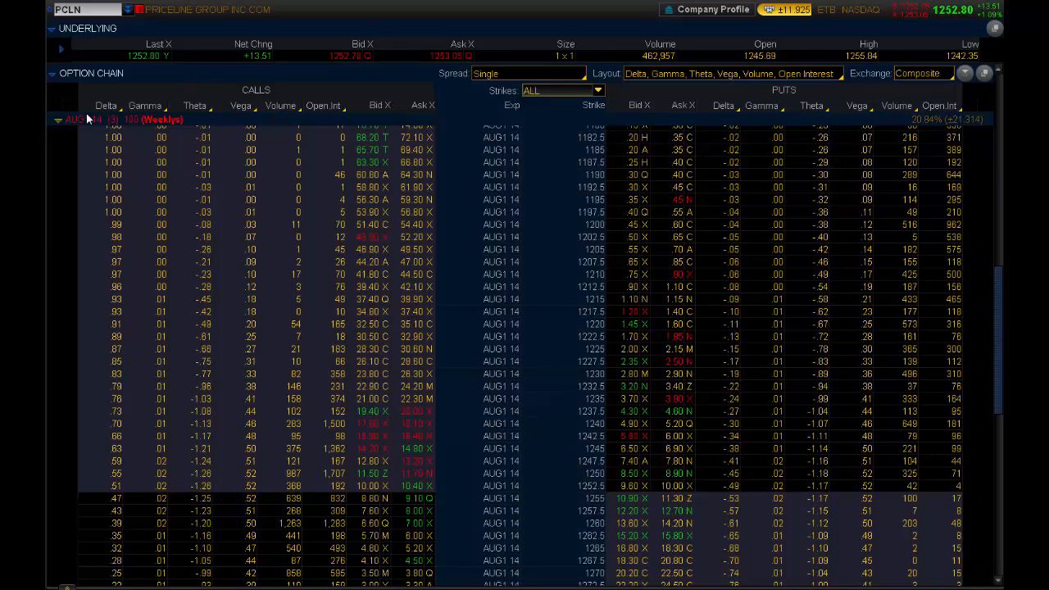
Switch PCLN's chain from the AUG1 14 weekly to the monthly AUG 14 series near the 1250 strike
{"action": "left_click", "coordinate": [59, 120]}
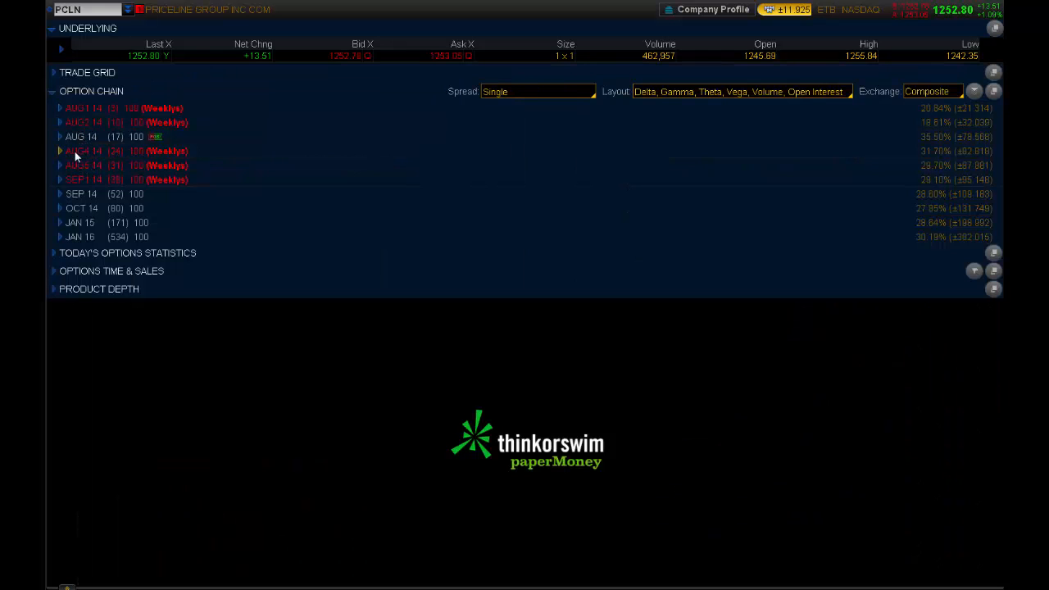
{"action": "left_click", "coordinate": [60, 136]}
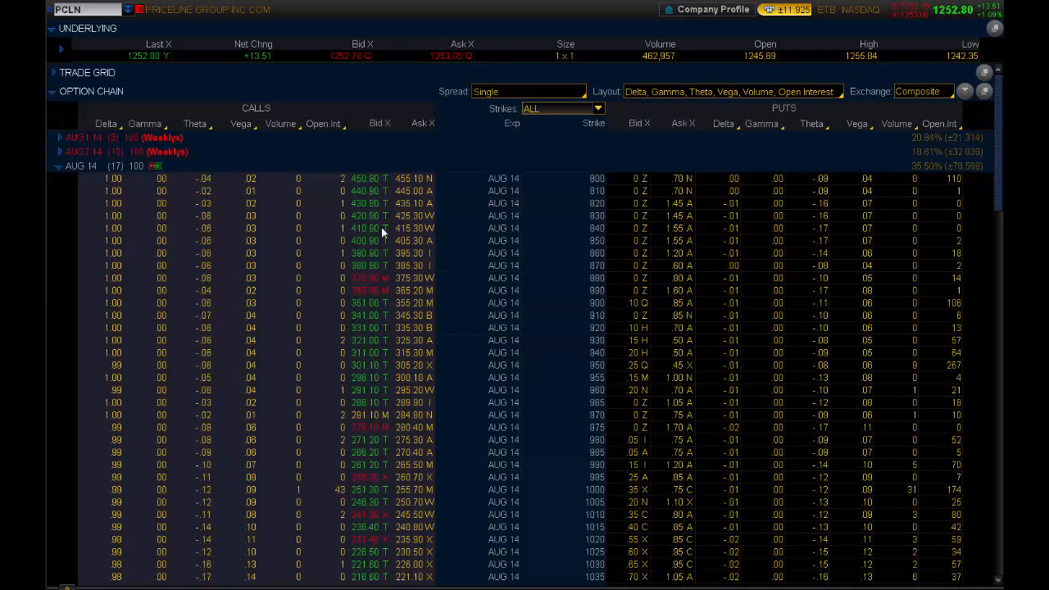
{"action": "mouse_move", "coordinate": [582, 376]}
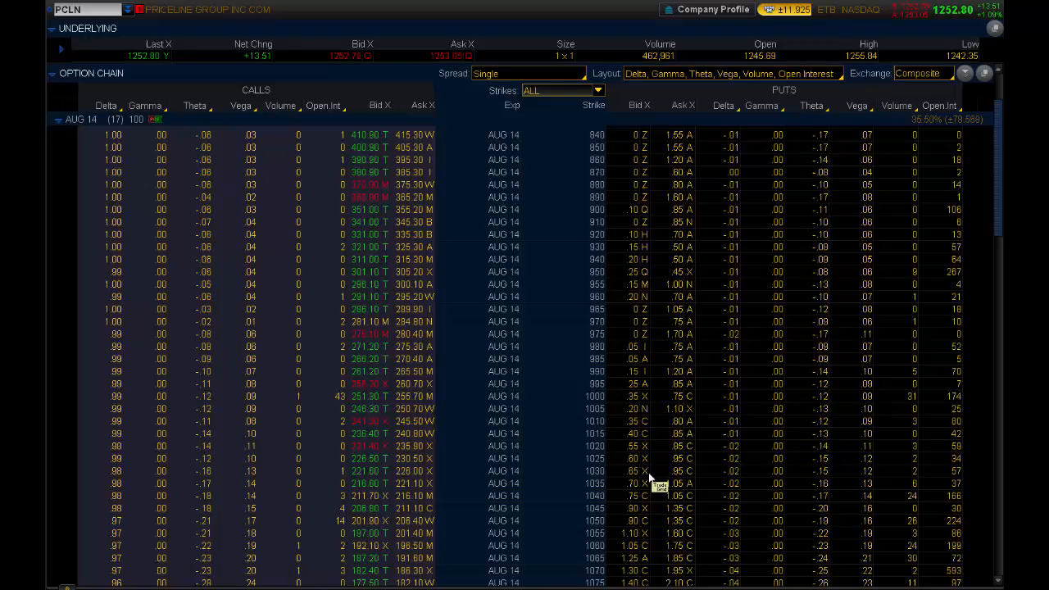
{"action": "scroll", "scroll_direction": "down", "scroll_amount": 3}
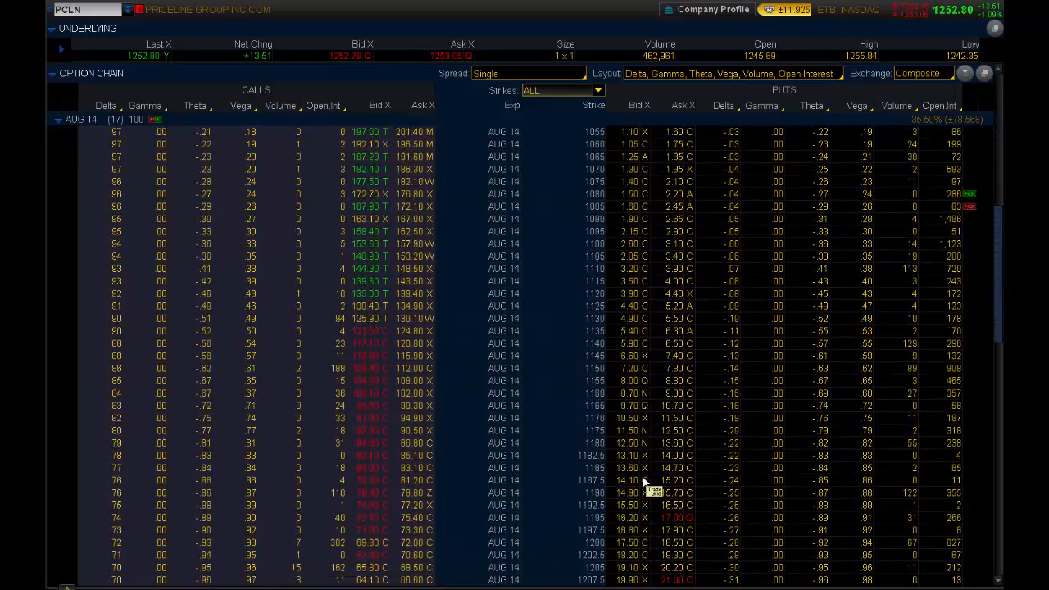
{"action": "scroll", "scroll_direction": "down", "scroll_amount": 3}
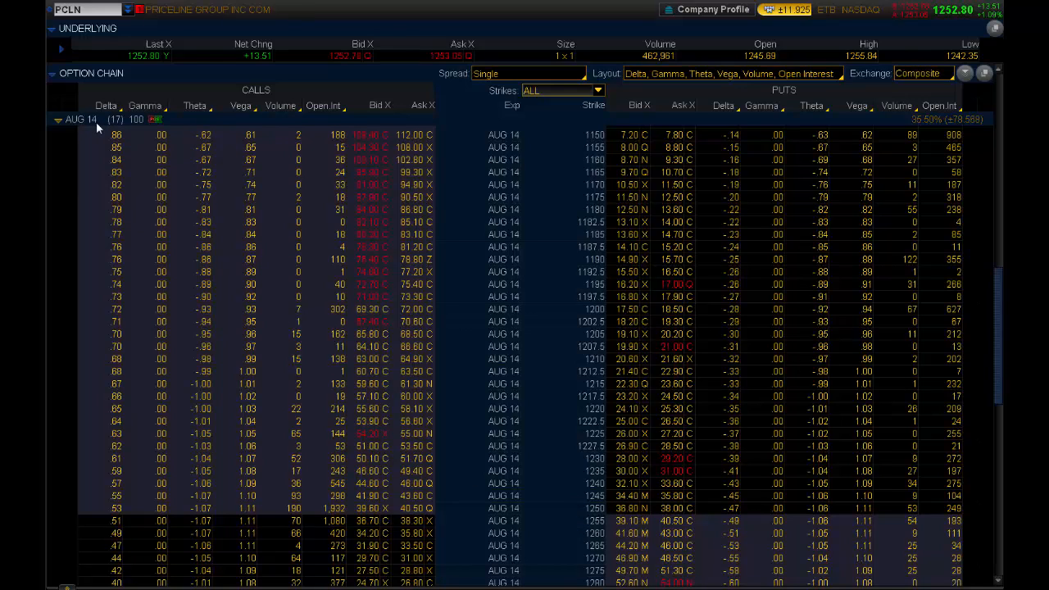
{"action": "mouse_move", "coordinate": [586, 245]}
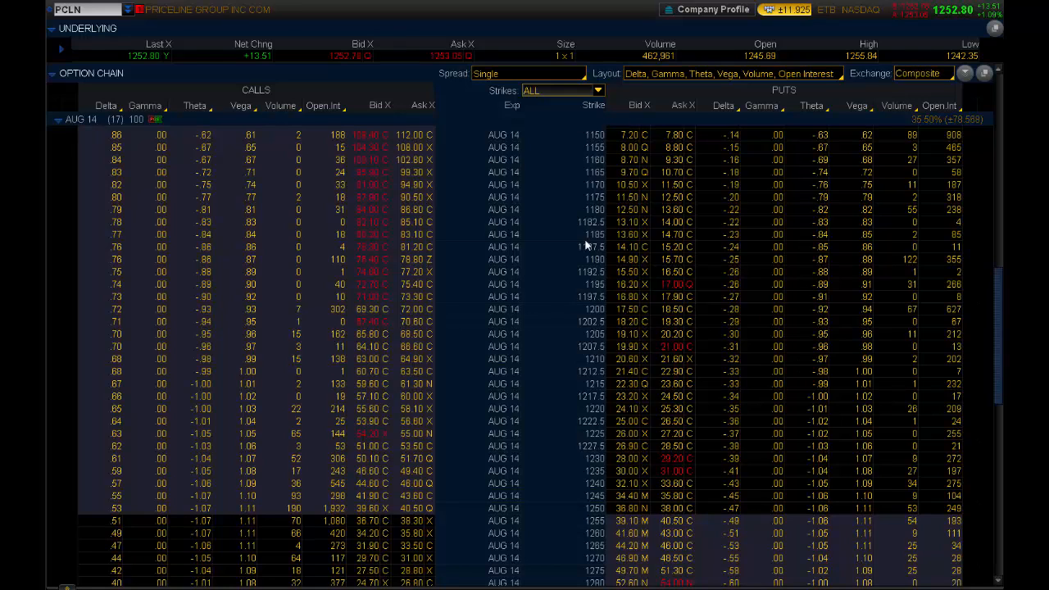
{"action": "mouse_move", "coordinate": [586, 246]}
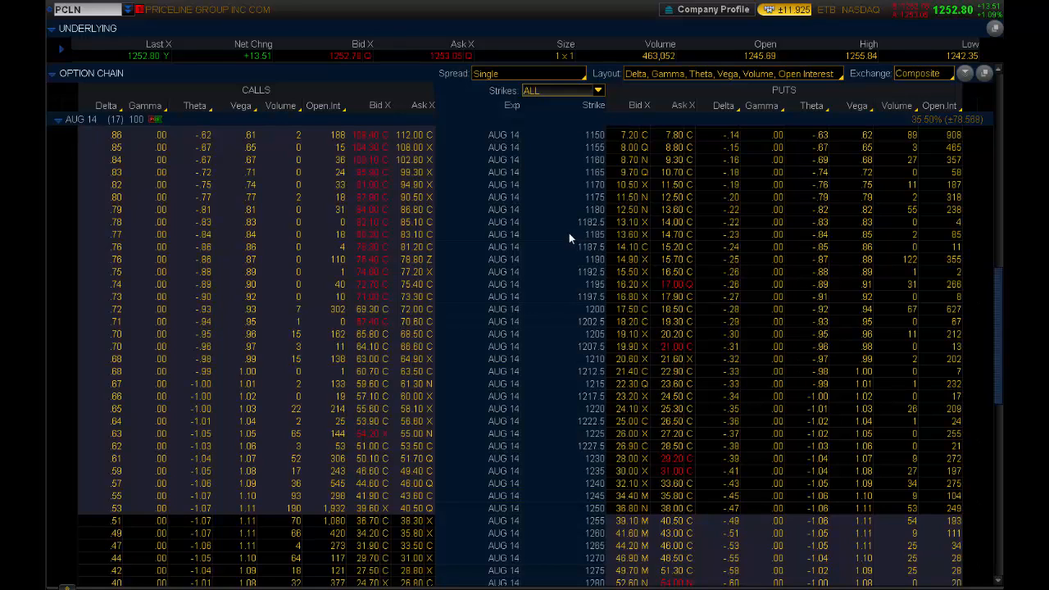
{"action": "mouse_move", "coordinate": [597, 514]}
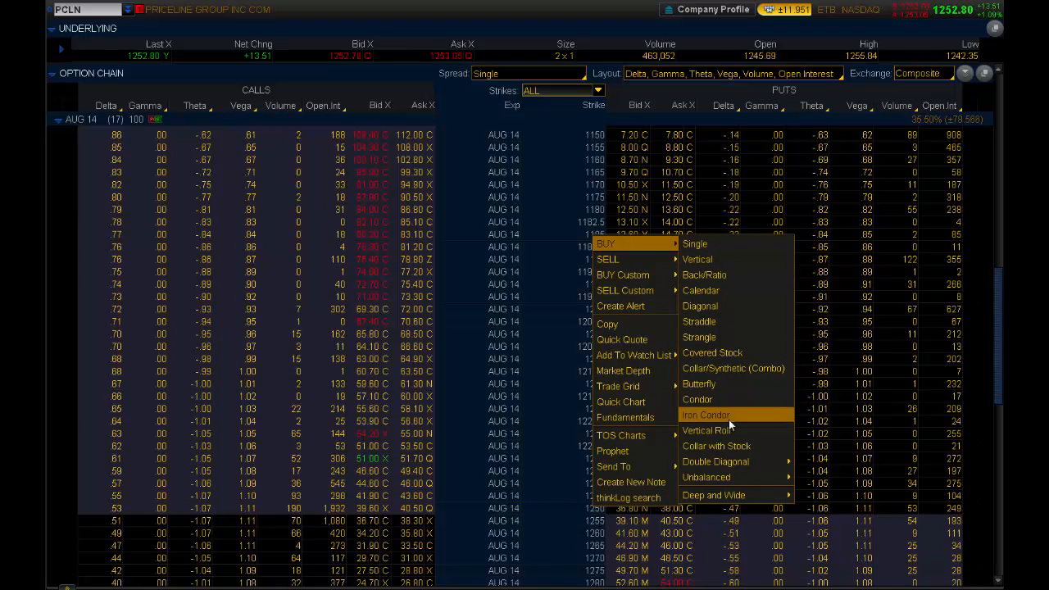
Draft a buy straddle on the PCLN AUG 14 1250 strike at 77.45 limit debit
{"action": "left_click", "coordinate": [699, 321]}
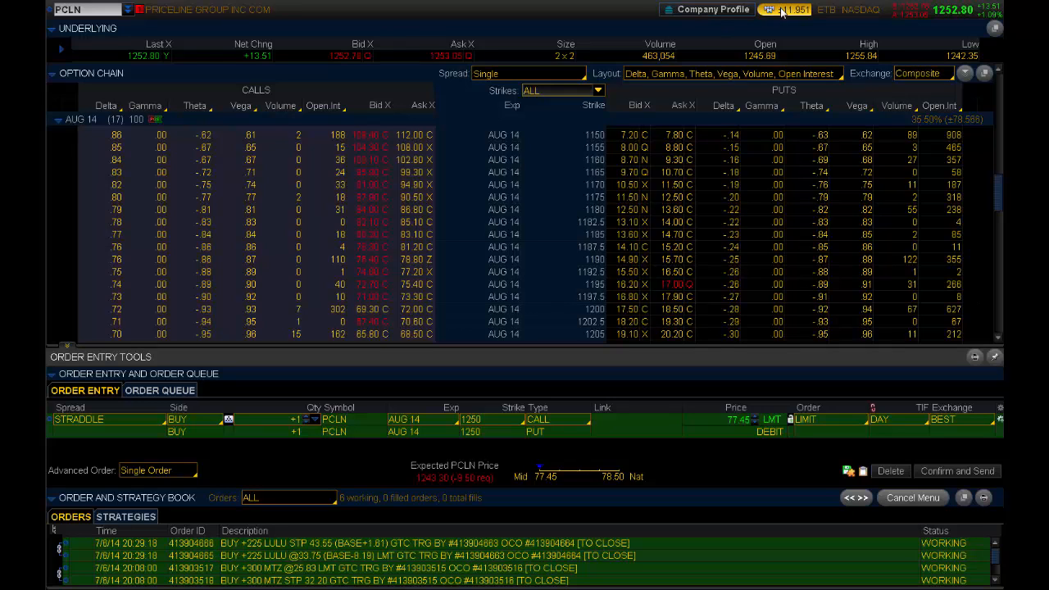
{"action": "mouse_move", "coordinate": [711, 428]}
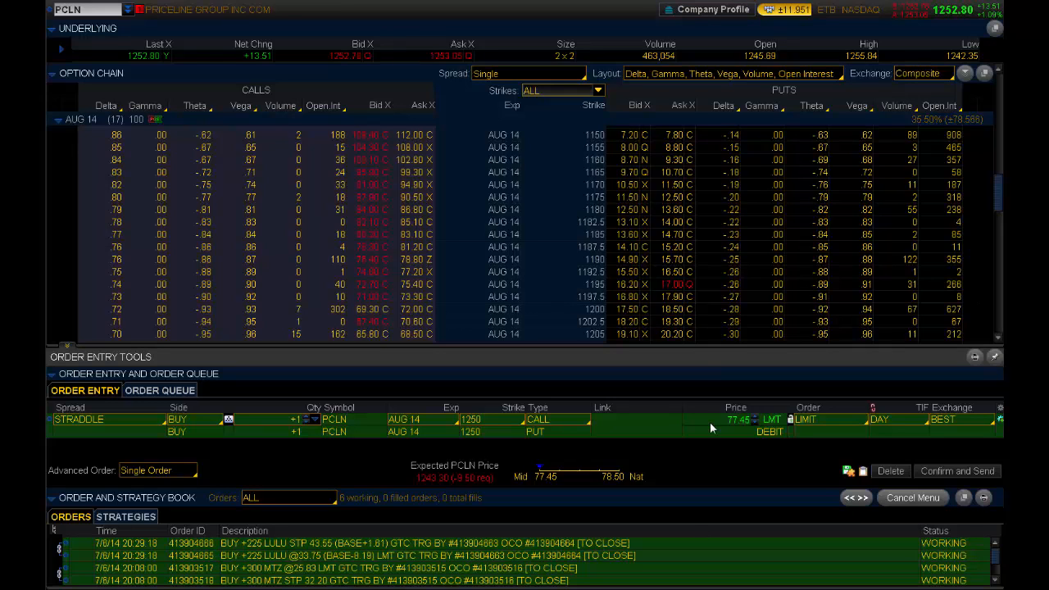
{"action": "mouse_move", "coordinate": [723, 427]}
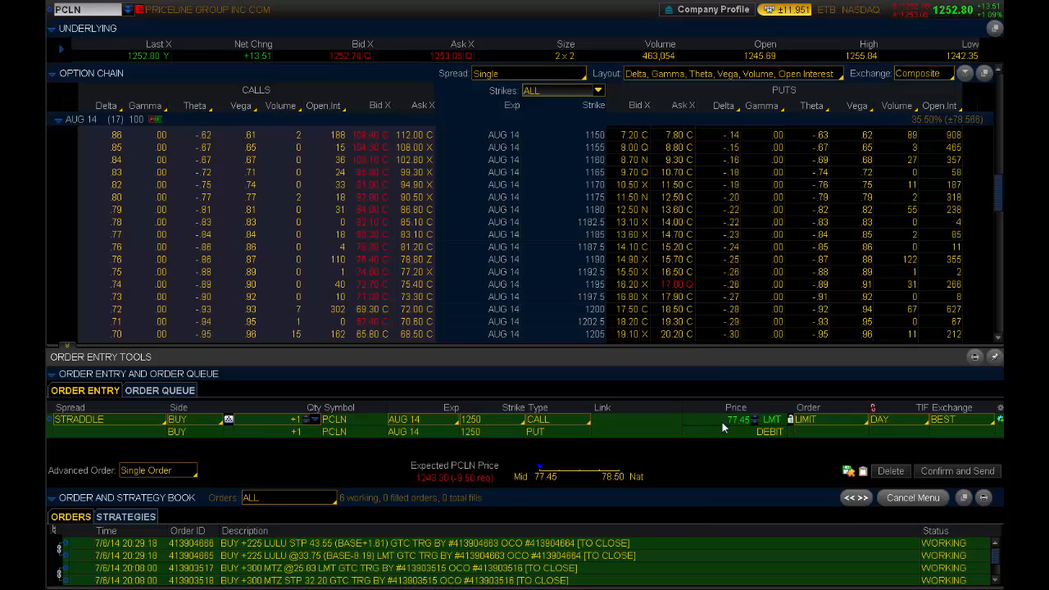
{"action": "mouse_move", "coordinate": [686, 270]}
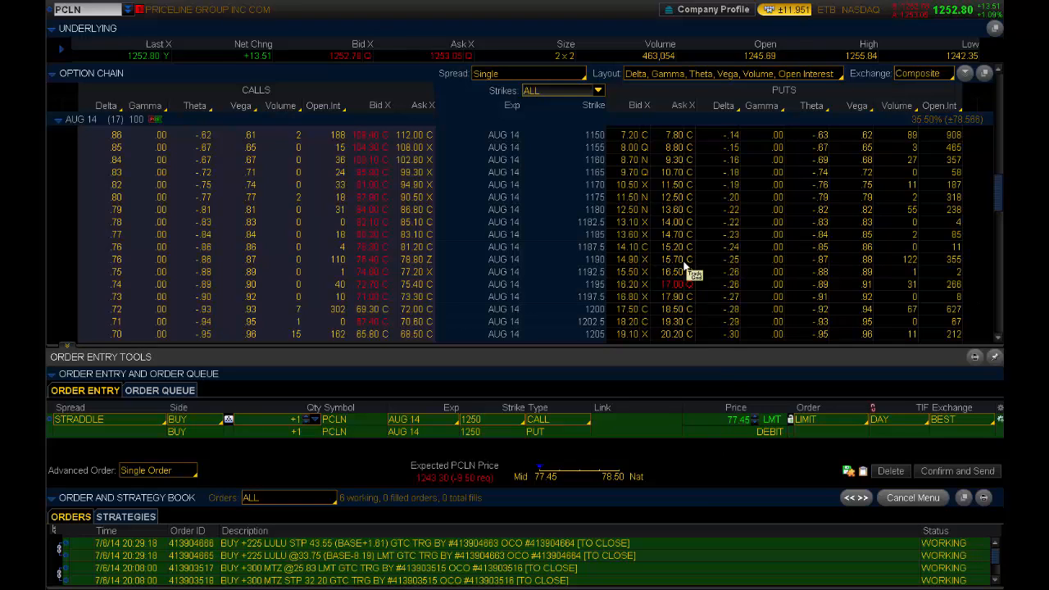
{"action": "mouse_move", "coordinate": [655, 269]}
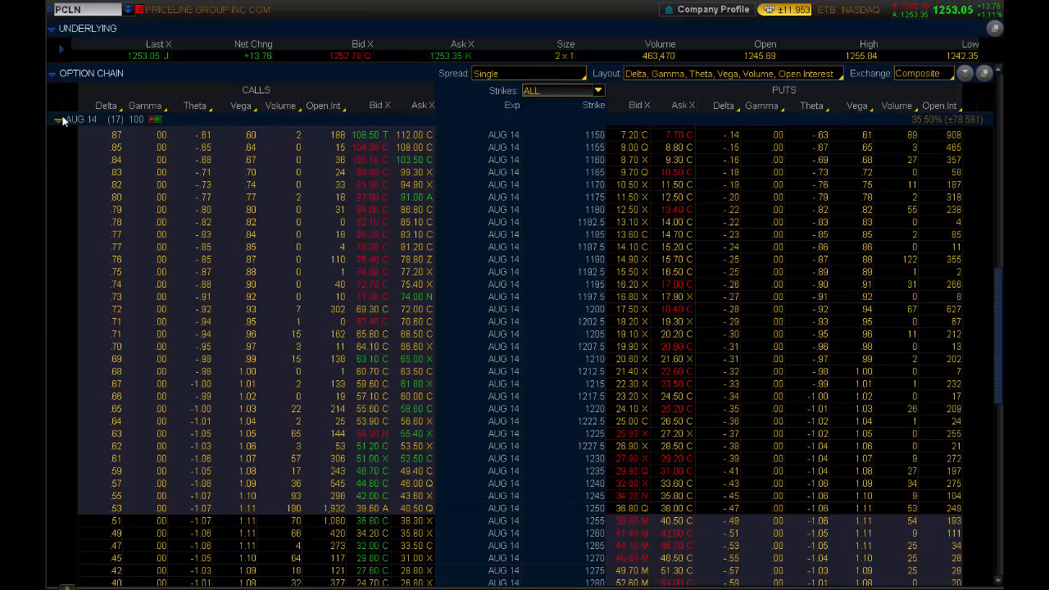
Change the symbol back to TSLA and show its AUG1 14 weekly strikes around 225
{"action": "left_click", "coordinate": [82, 10]}
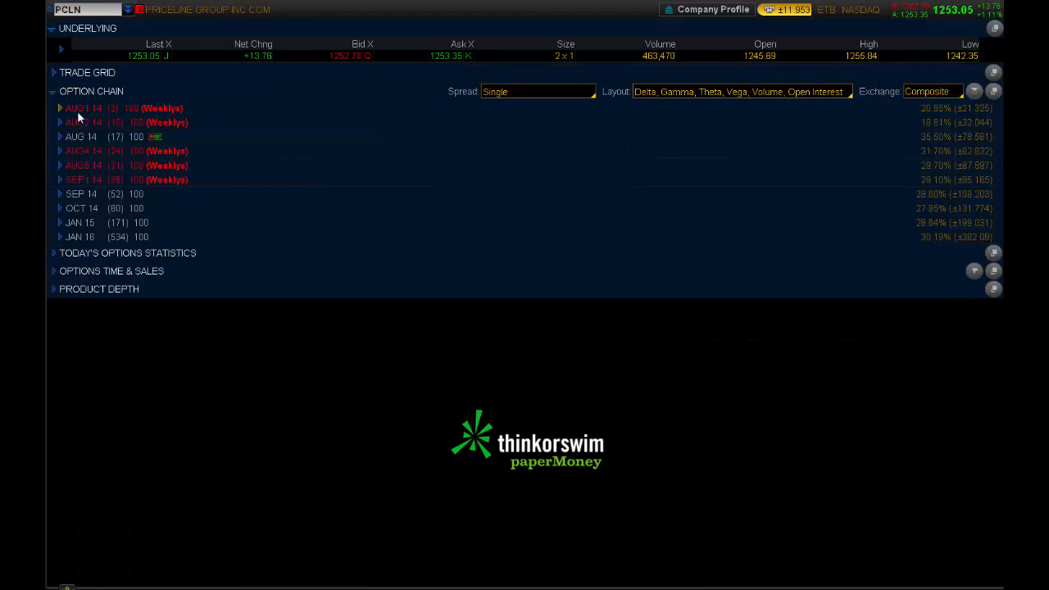
{"action": "left_click", "coordinate": [60, 107]}
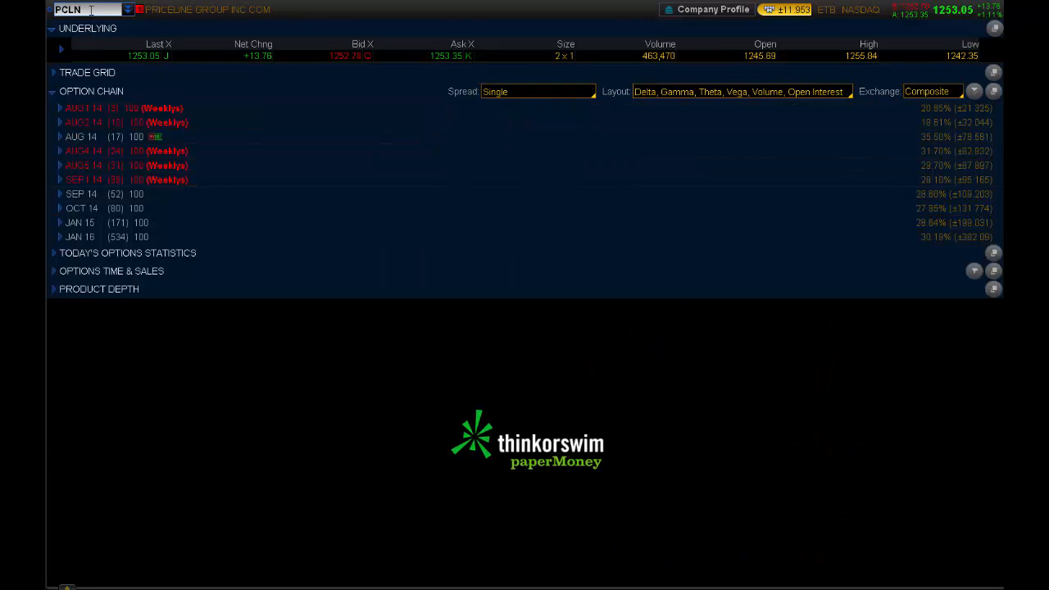
{"action": "type", "text": "TS"}
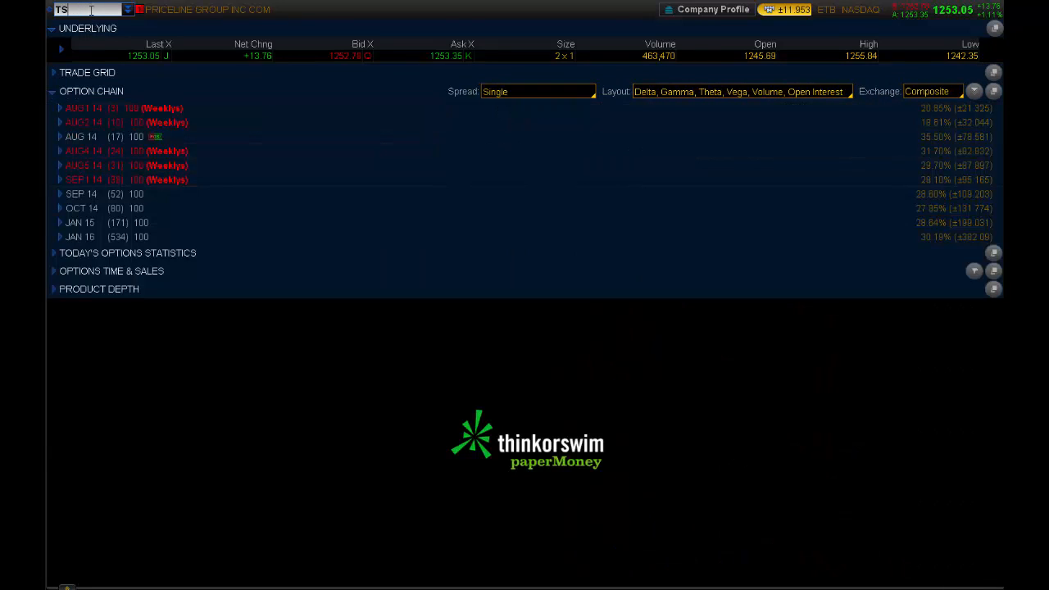
{"action": "type", "text": "TSLA"}
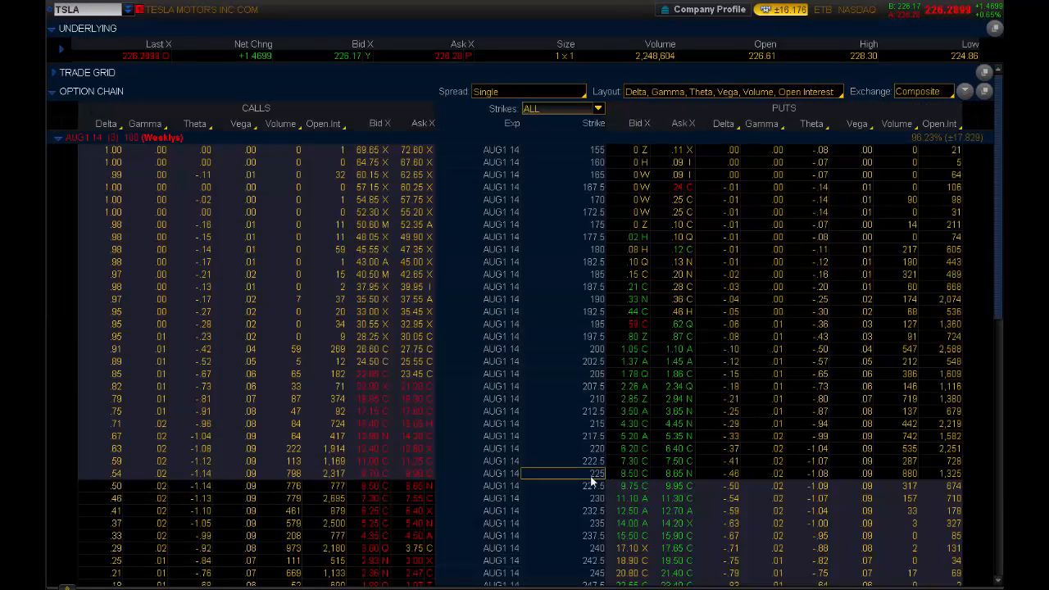
Load a buy straddle ticket on the TSLA AUG1 14 225 strike at 18.38 limit debit
{"action": "right_click", "coordinate": [594, 472]}
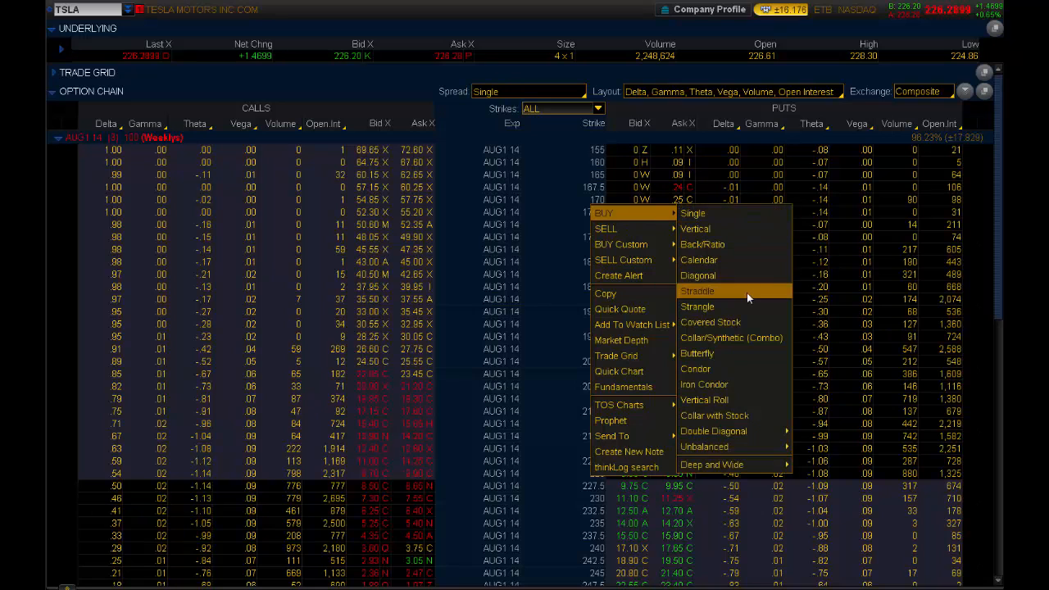
{"action": "left_click", "coordinate": [698, 291]}
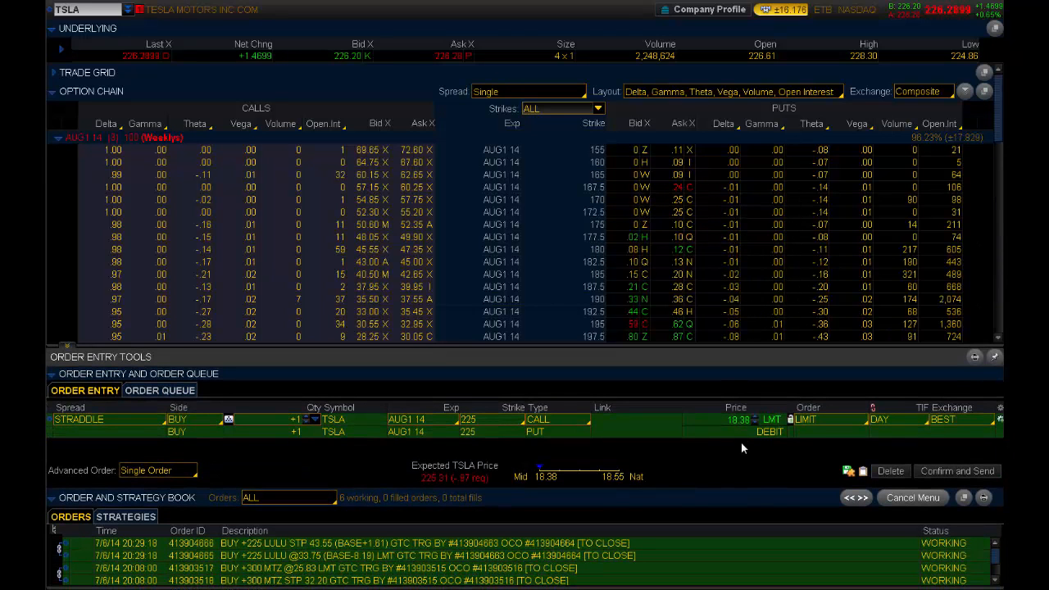